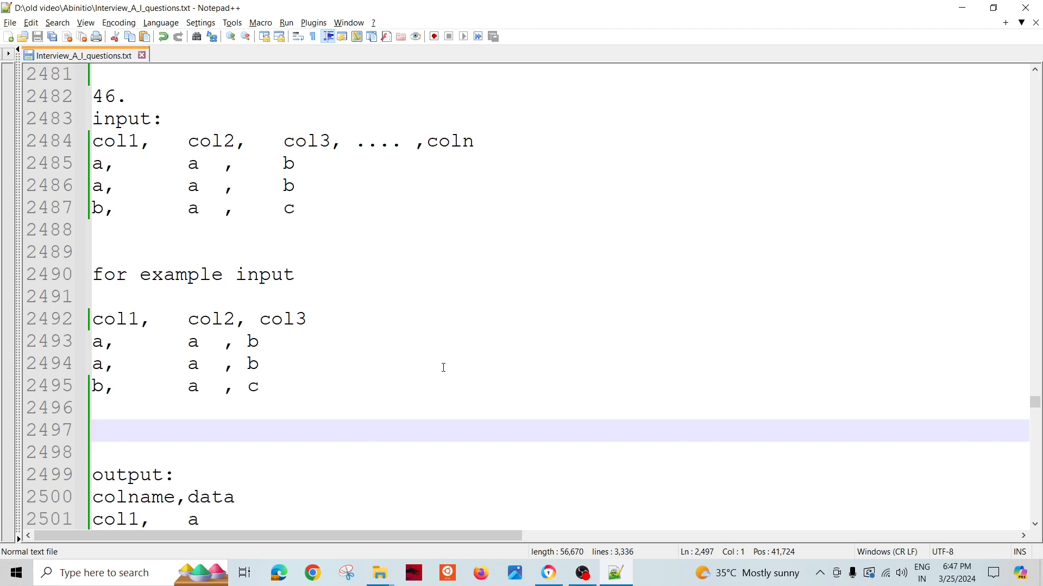
# Respace example rows 2493–2495 so their third values b, b, c sit under col3.
pyautogui.click(93, 431)
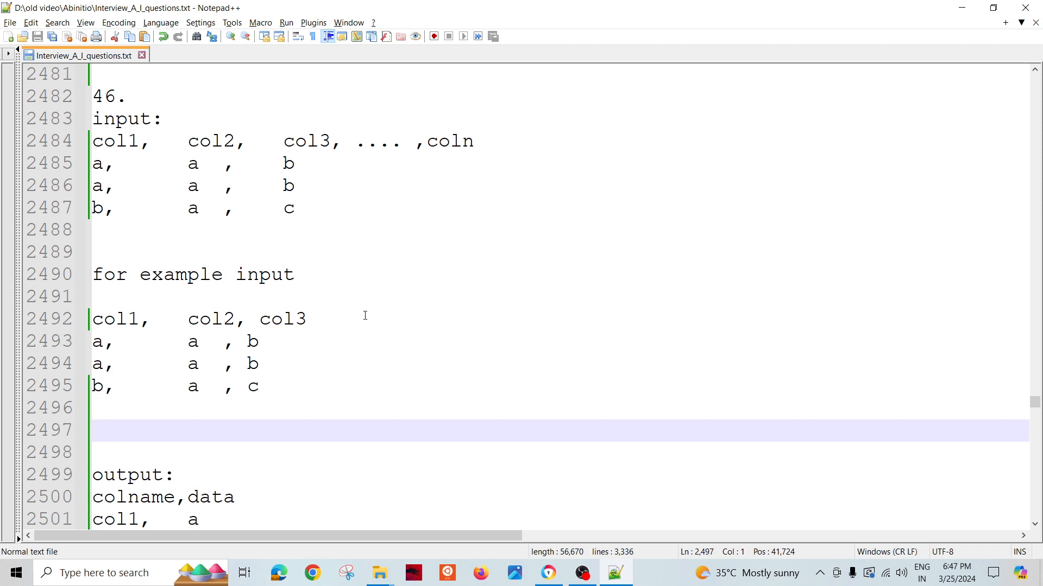
pyautogui.click(290, 341)
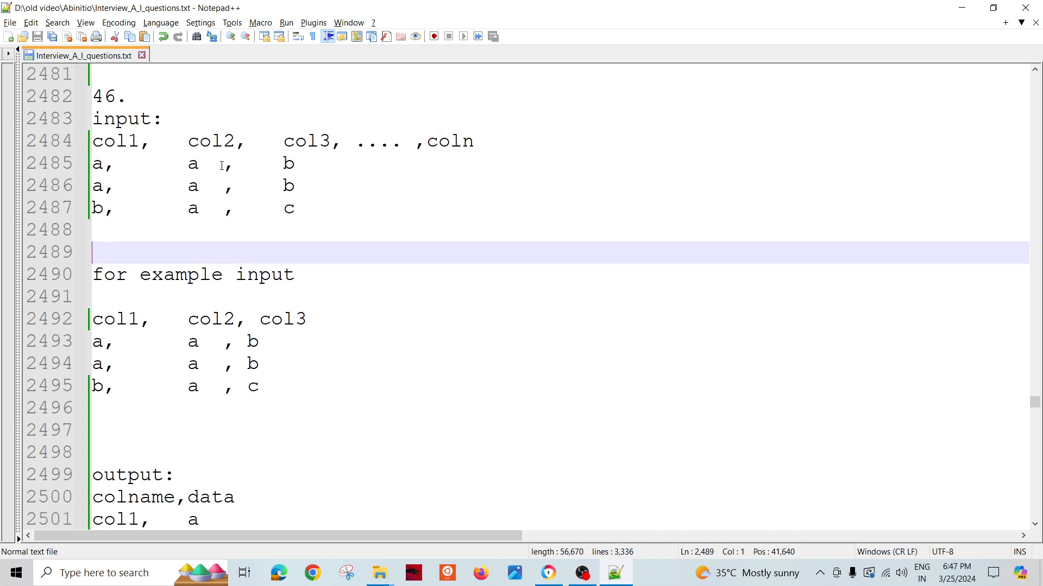
pyautogui.moveTo(317, 223)
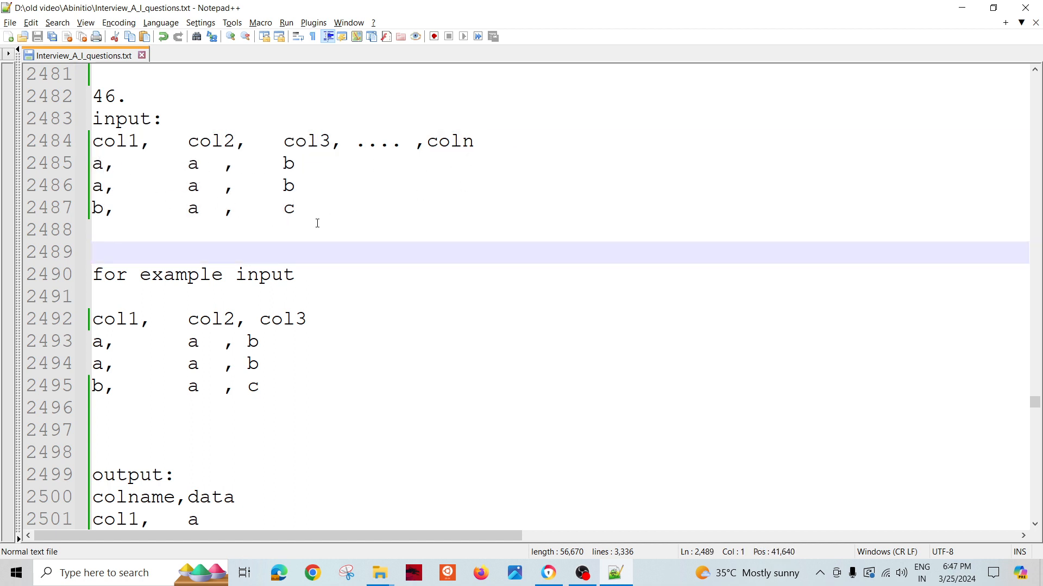
pyautogui.moveTo(115, 287)
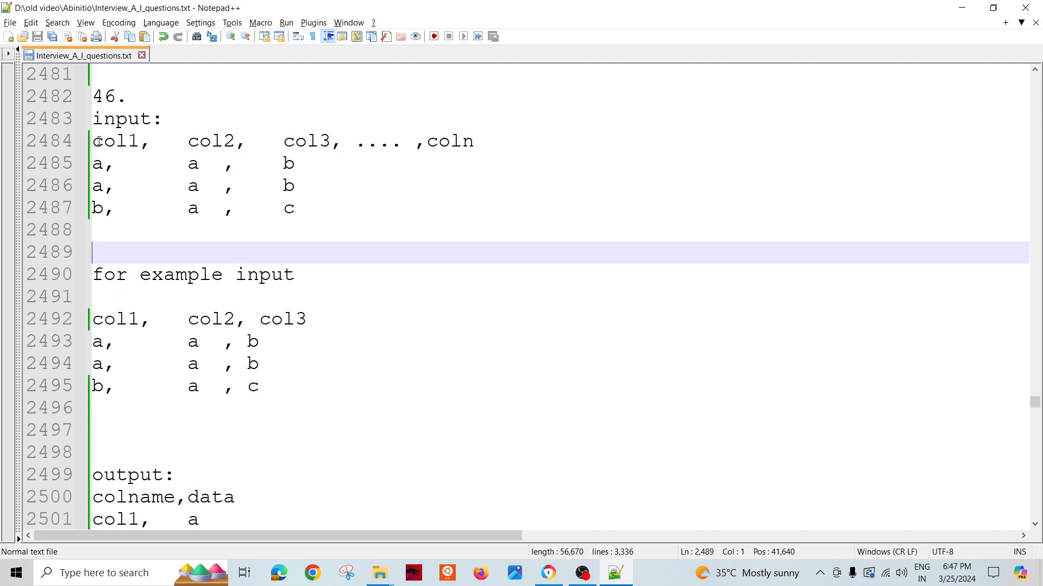
pyautogui.moveTo(93, 142); pyautogui.dragTo(93, 229)
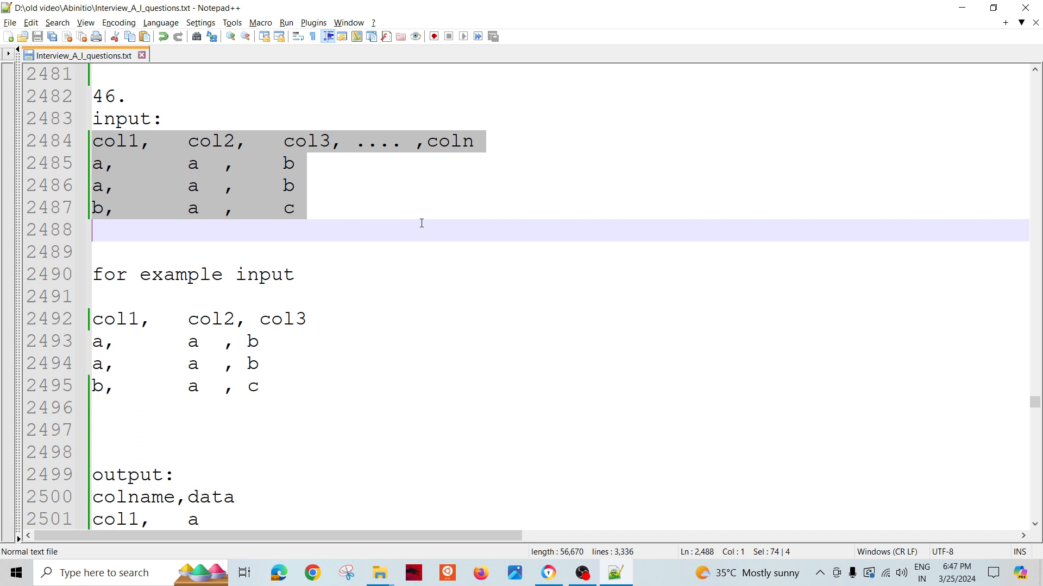
pyautogui.click(306, 319)
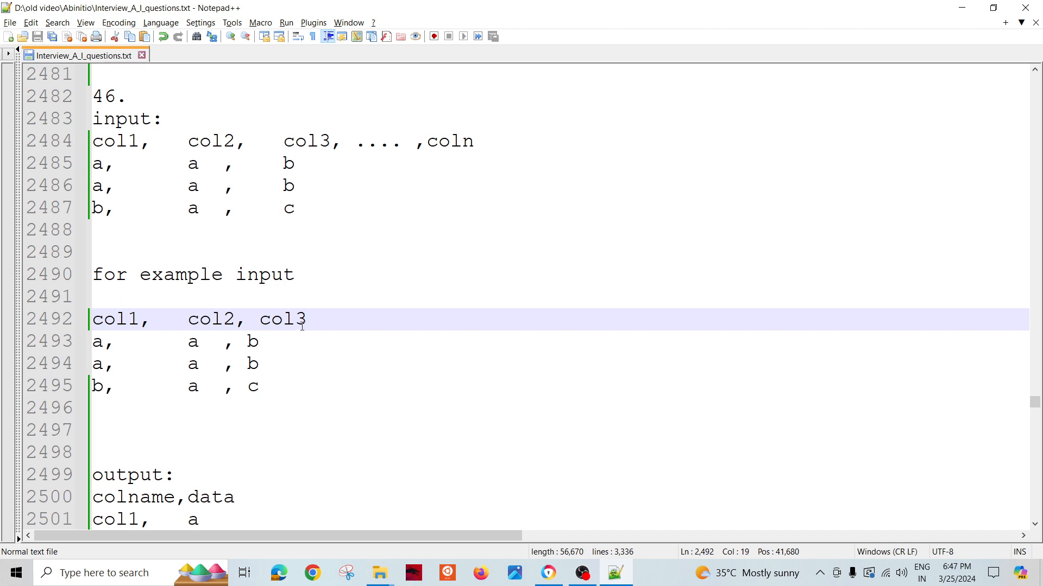
pyautogui.click(244, 341)
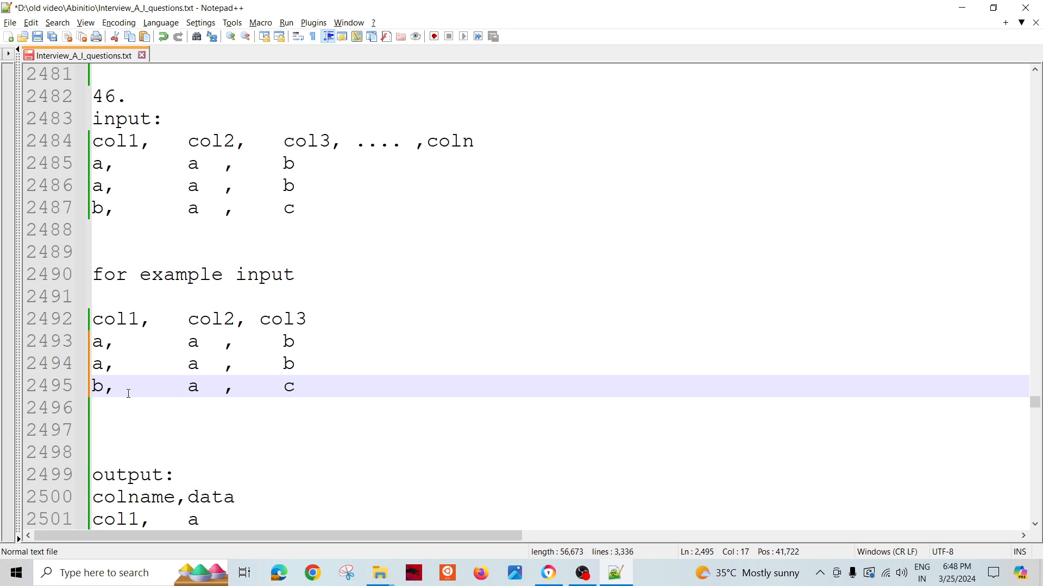
pyautogui.moveTo(103, 275)
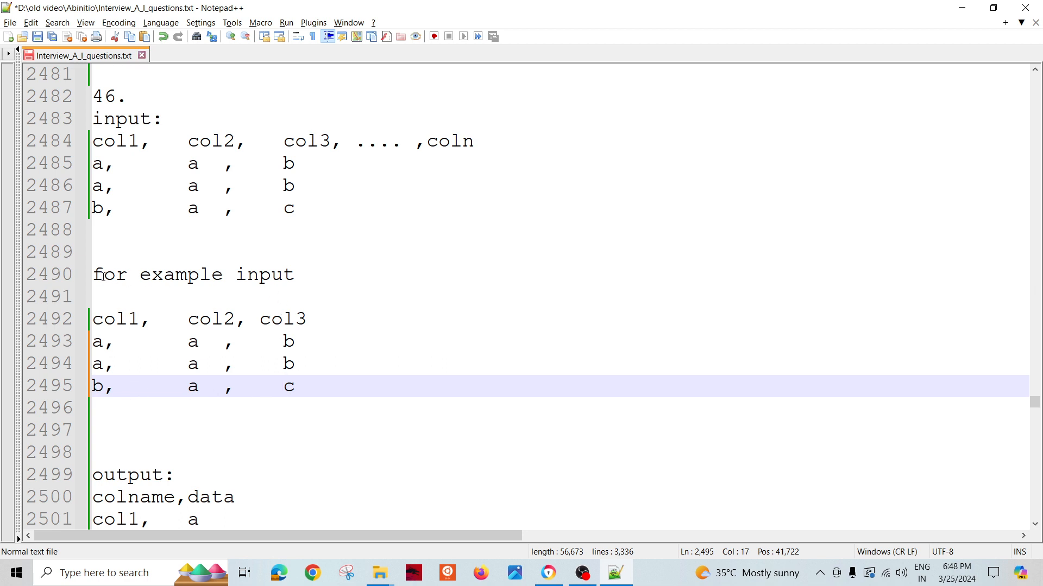
pyautogui.click(282, 386)
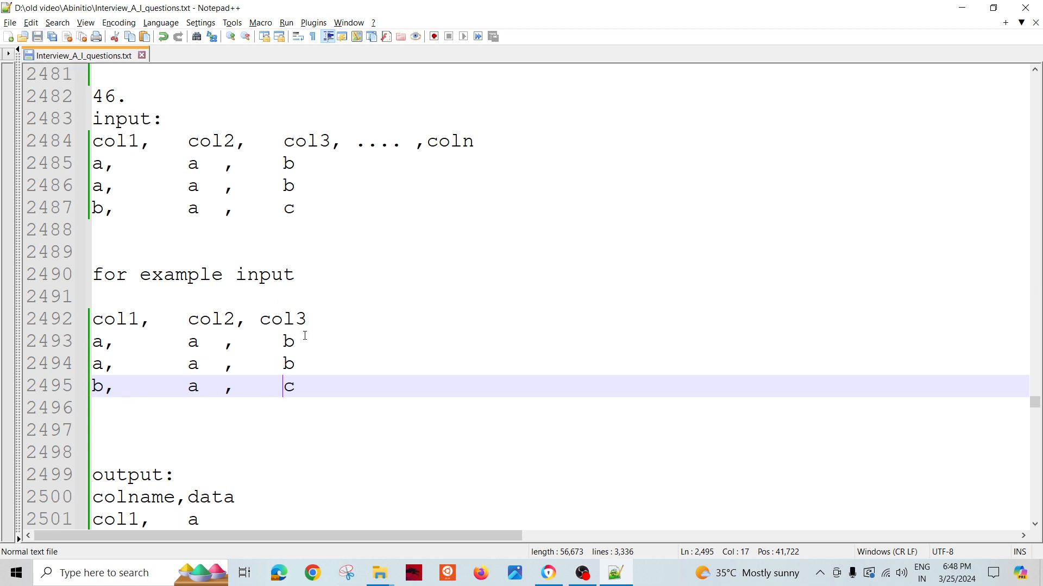
pyautogui.scroll(-3)
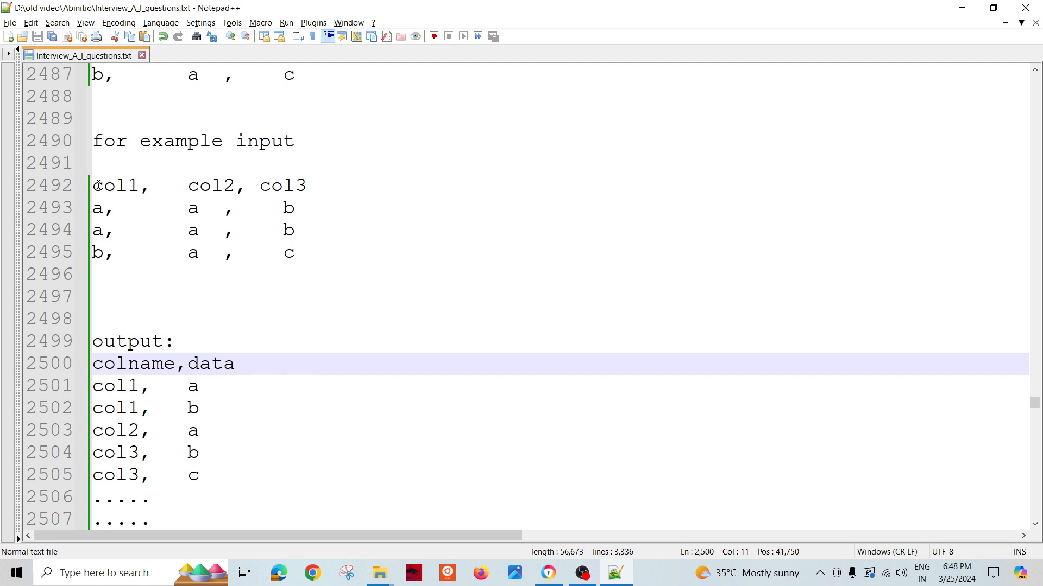
pyautogui.moveTo(223, 290)
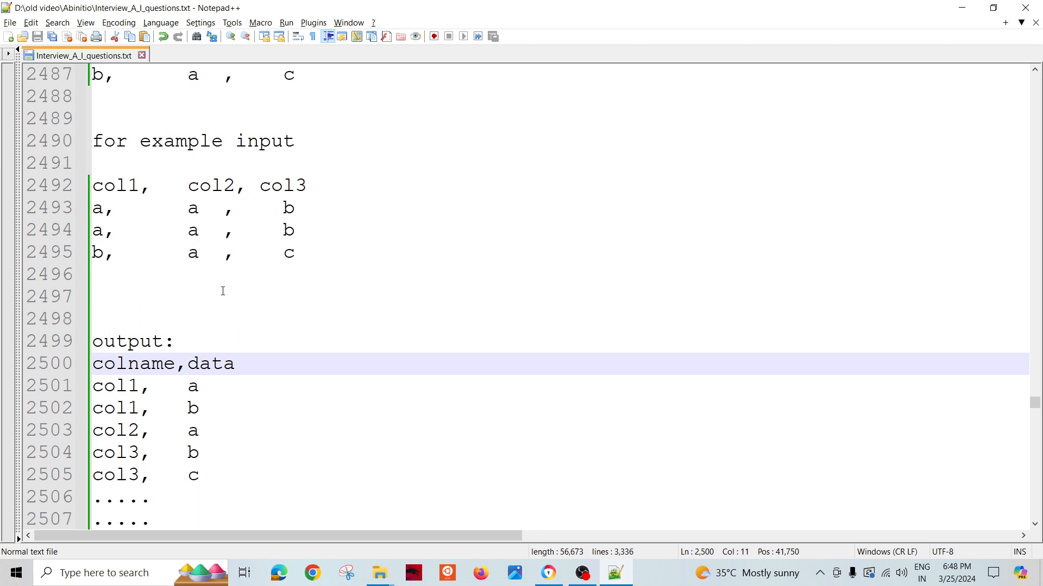
pyautogui.click(210, 364)
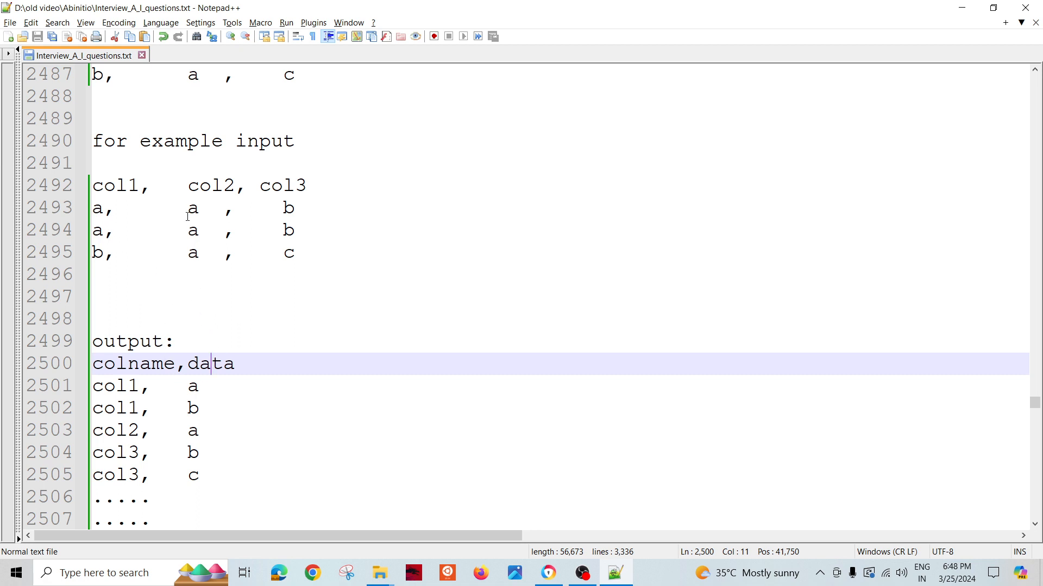
pyautogui.doubleClick(98, 208)
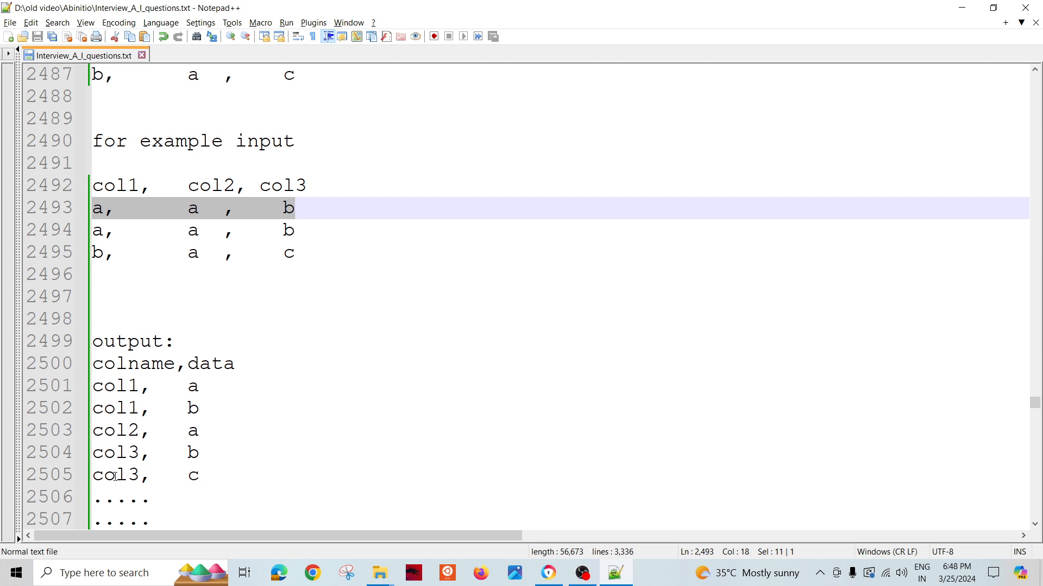
pyautogui.moveTo(107, 364)
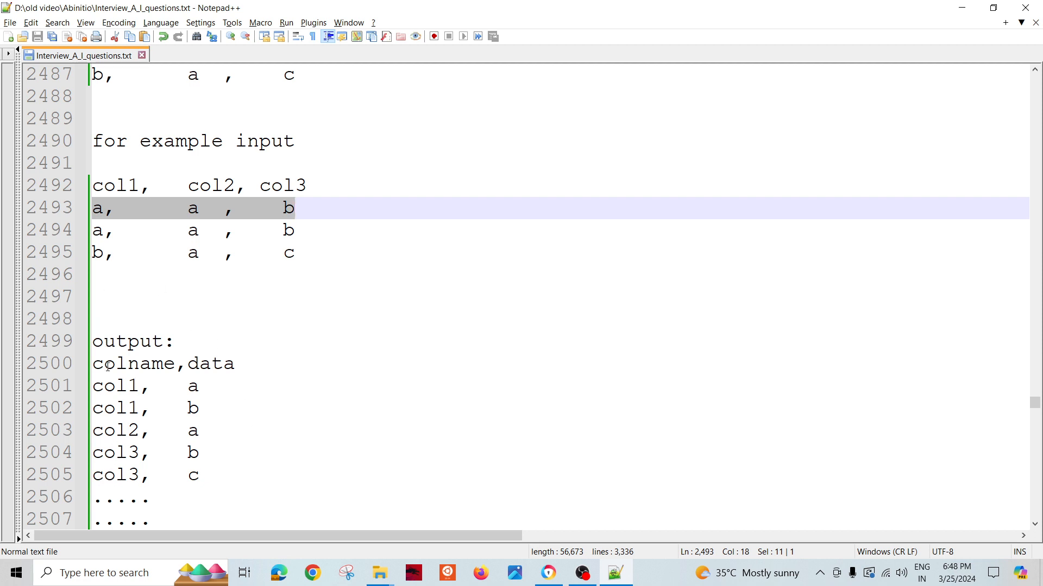
pyautogui.doubleClick(133, 364)
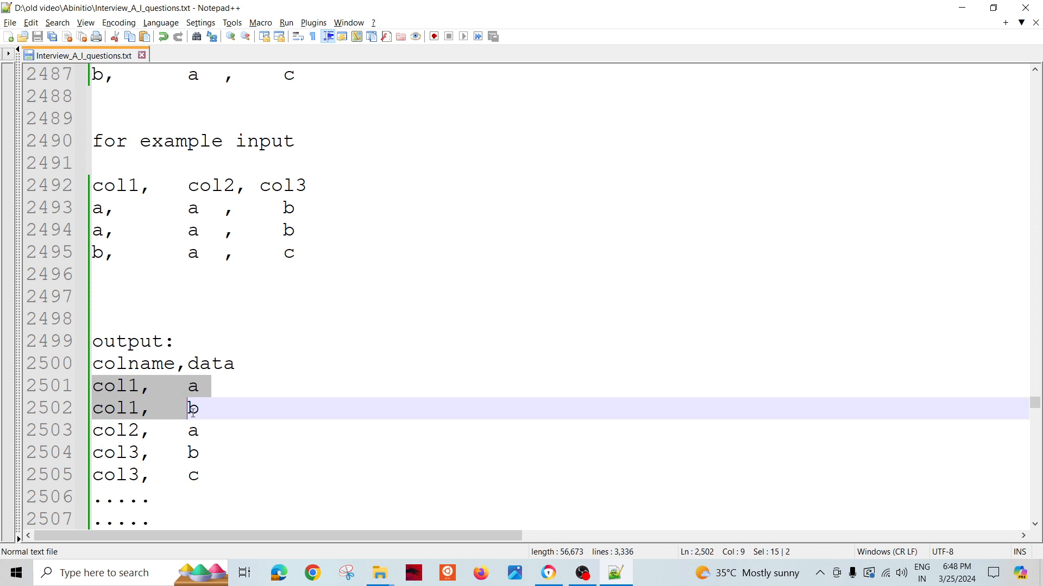
# Add a blank line after the col1 output rows and more below the example input table.
pyautogui.click(151, 453)
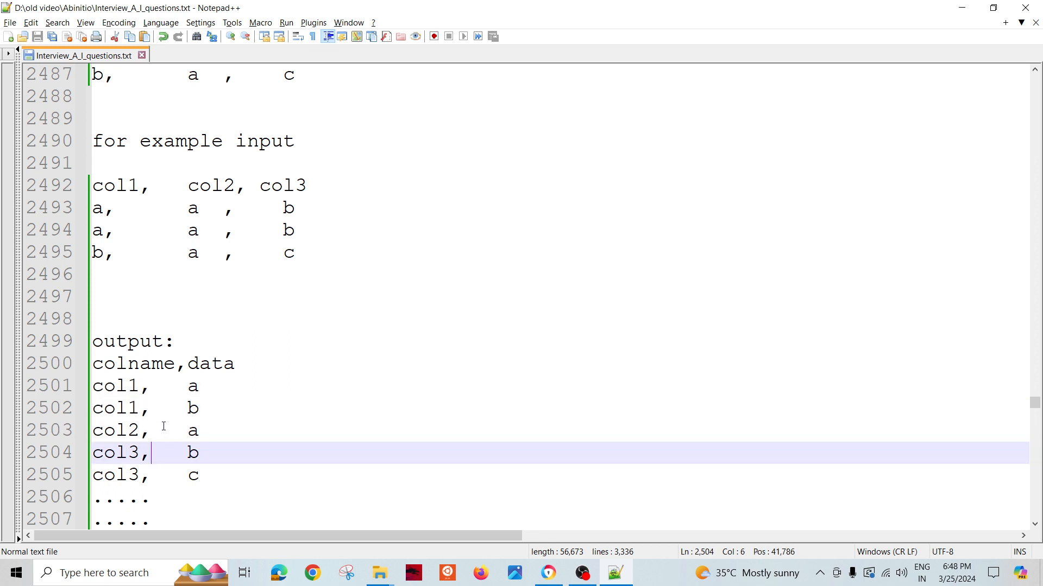
pyautogui.press('Enter')
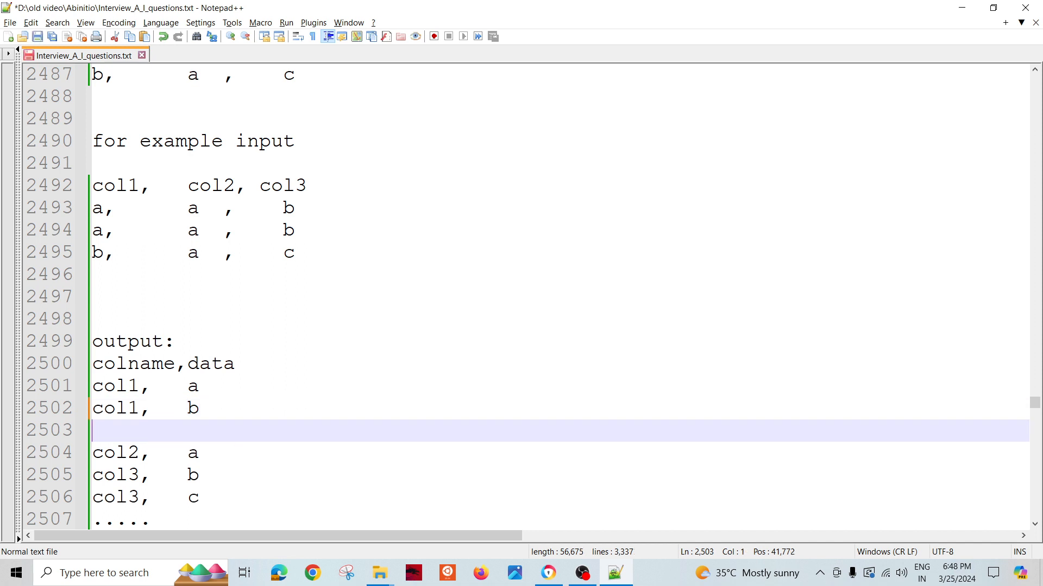
pyautogui.moveTo(269, 340)
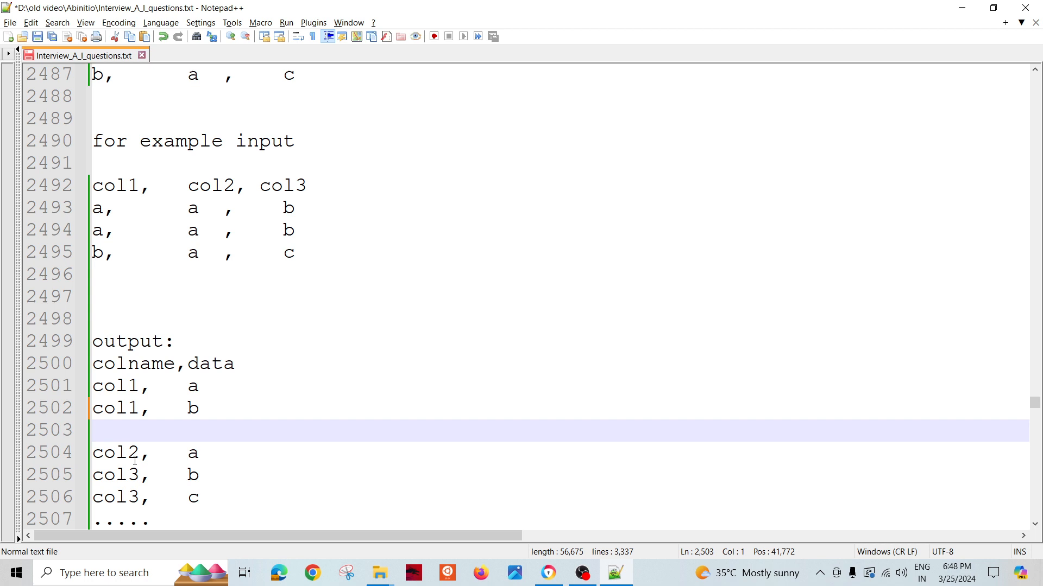
pyautogui.doubleClick(115, 453)
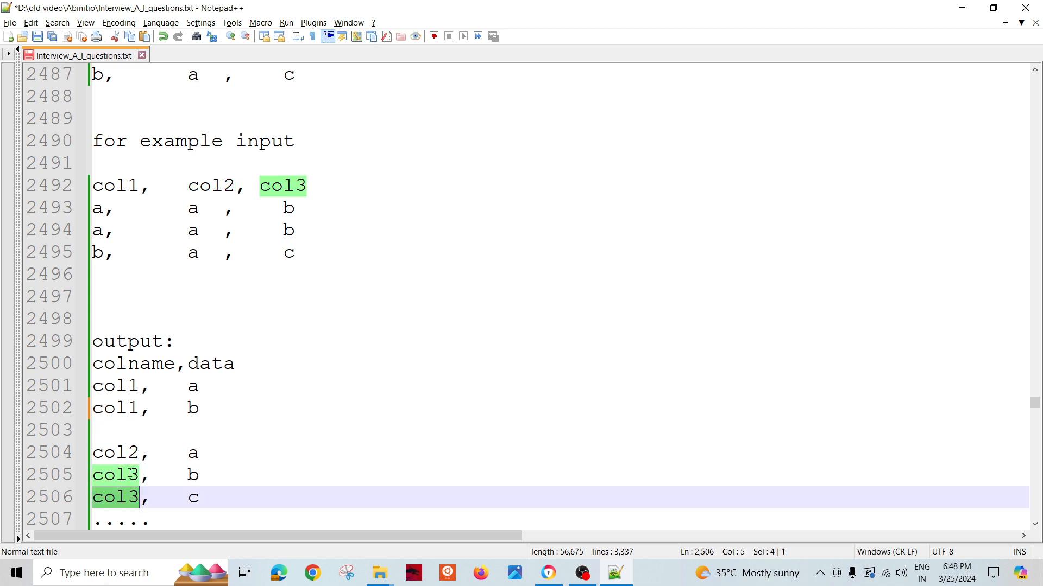
pyautogui.click(137, 453)
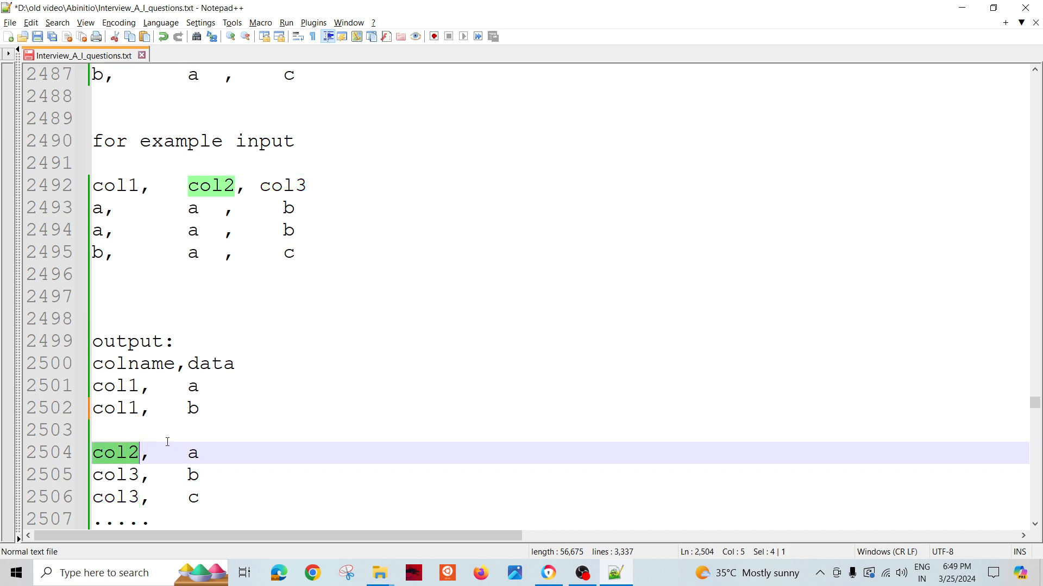
pyautogui.doubleClick(115, 386)
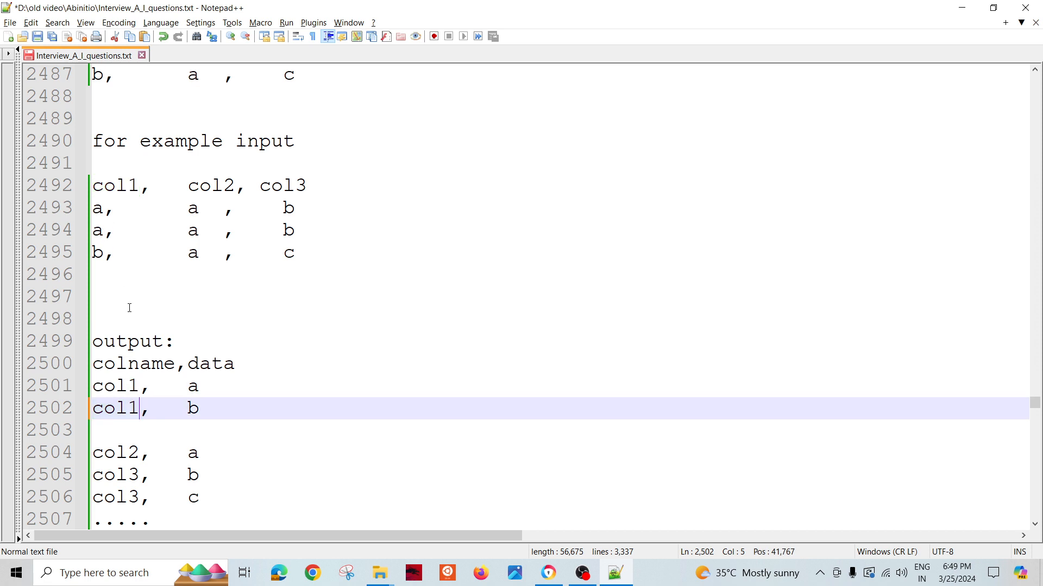
pyautogui.moveTo(193, 410)
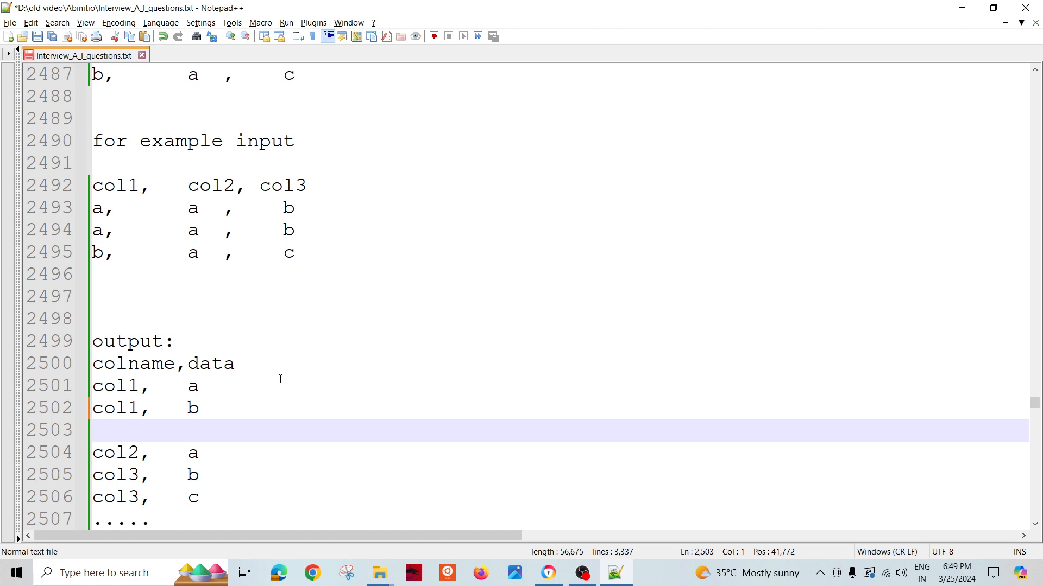
pyautogui.click(138, 296)
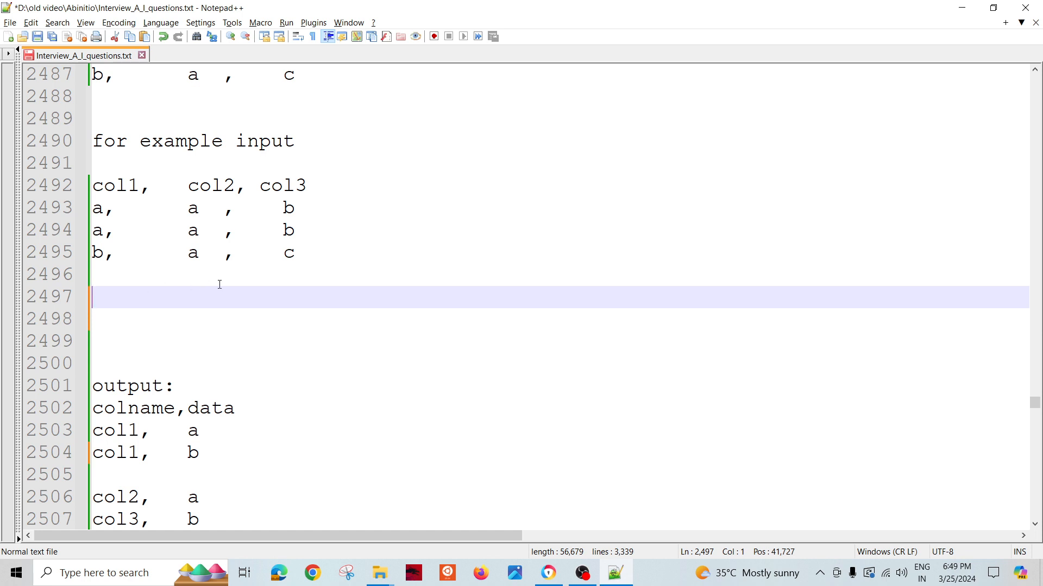
pyautogui.moveTo(182, 309)
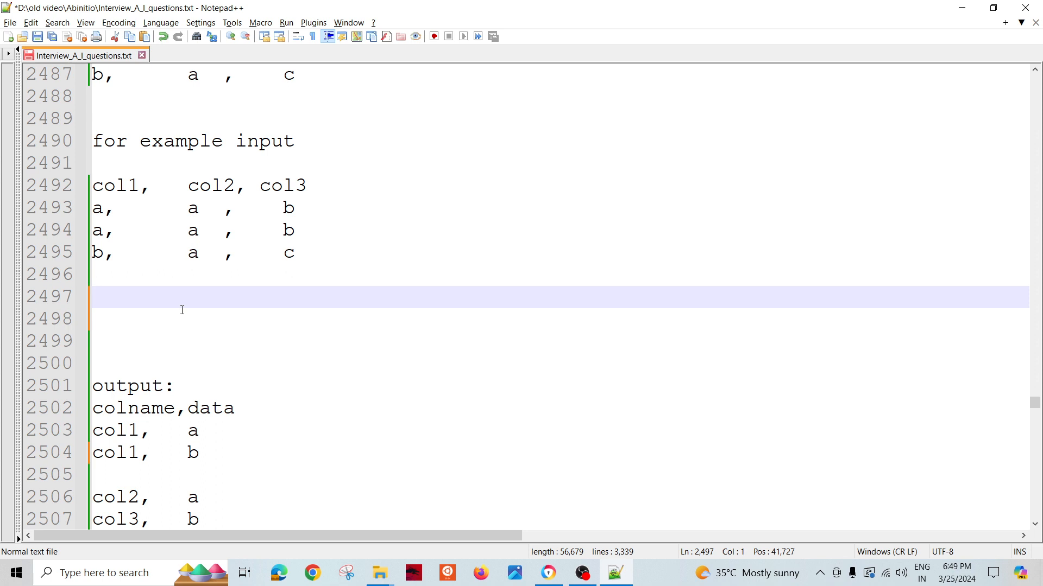
# Type 'META PIVOT component' on the blank line below the example input table.
pyautogui.write('MET')
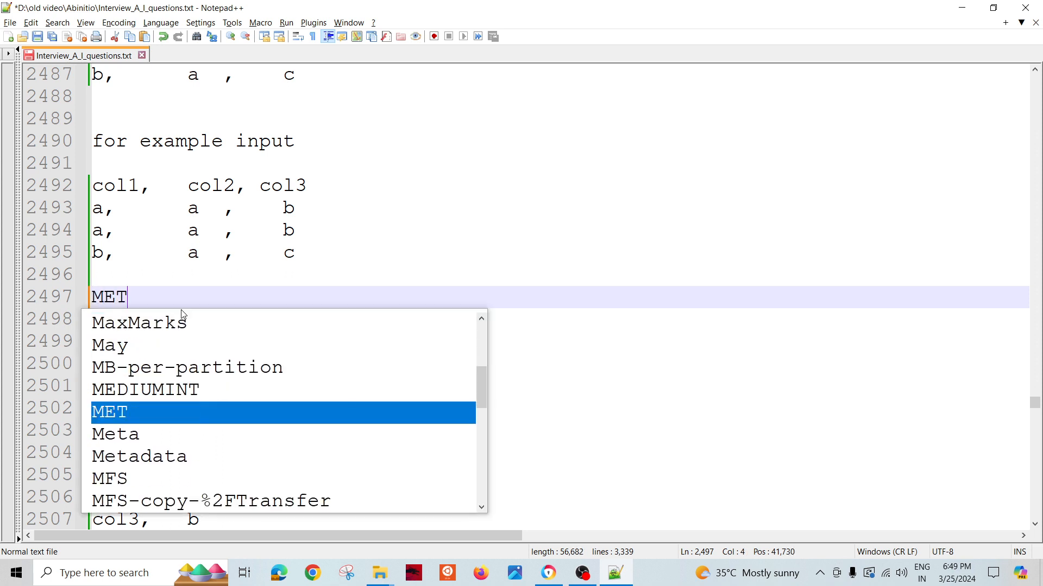
pyautogui.write('A PIVOT c')
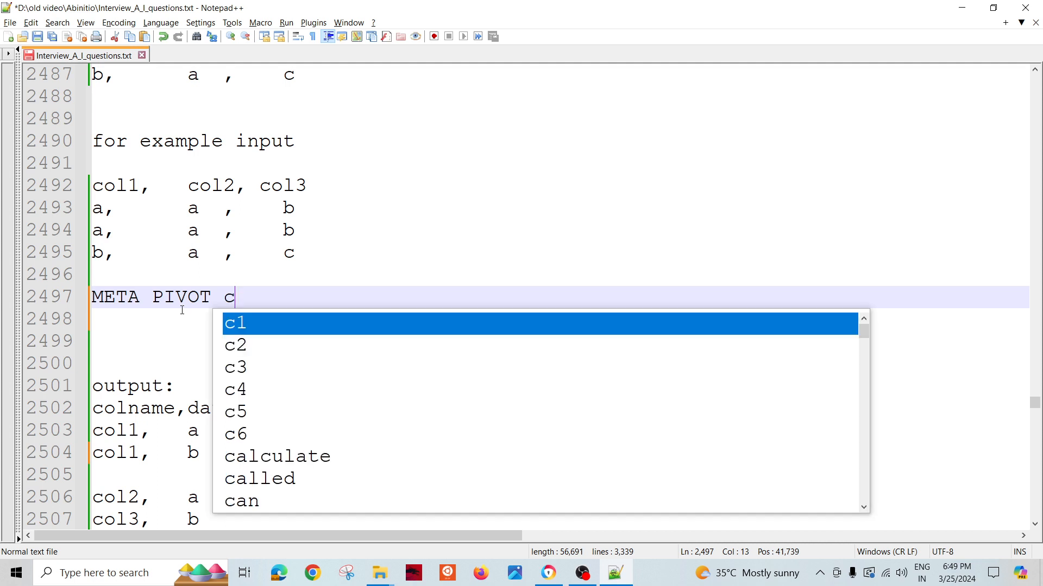
pyautogui.write('omponent')
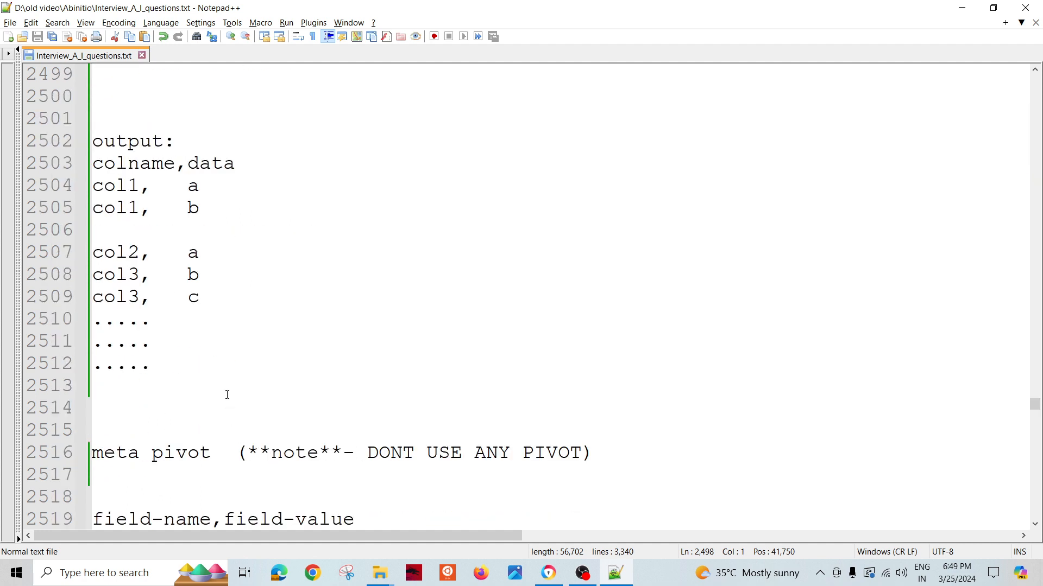
pyautogui.moveTo(367, 453); pyautogui.dragTo(581, 453)
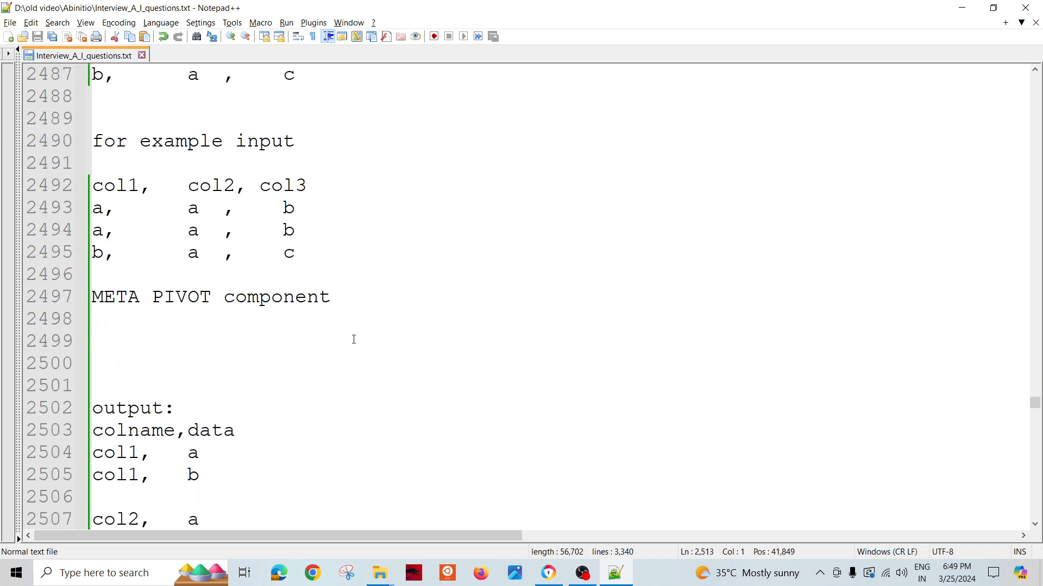
pyautogui.scroll(-3)
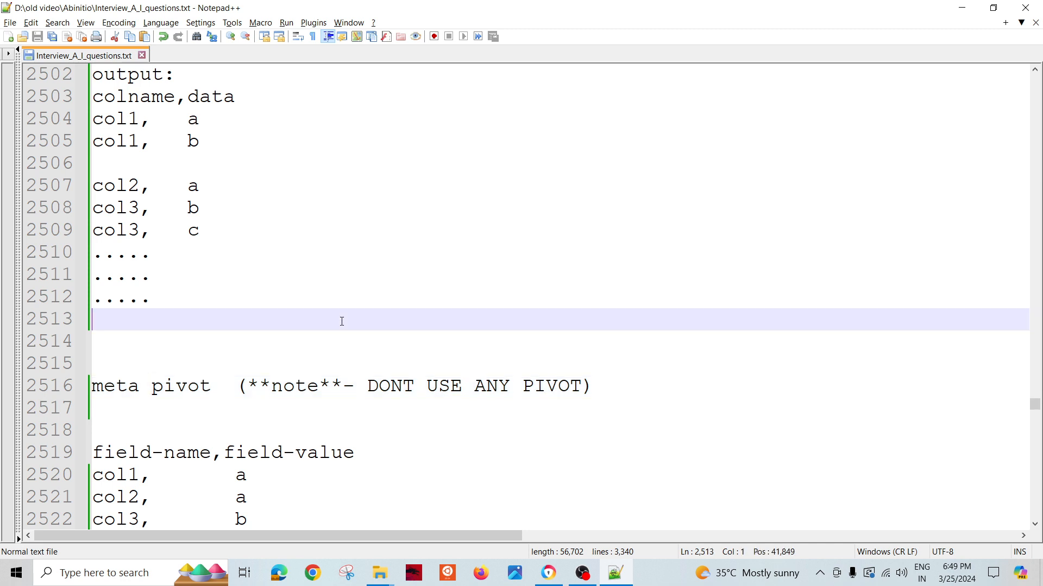
pyautogui.moveTo(323, 284)
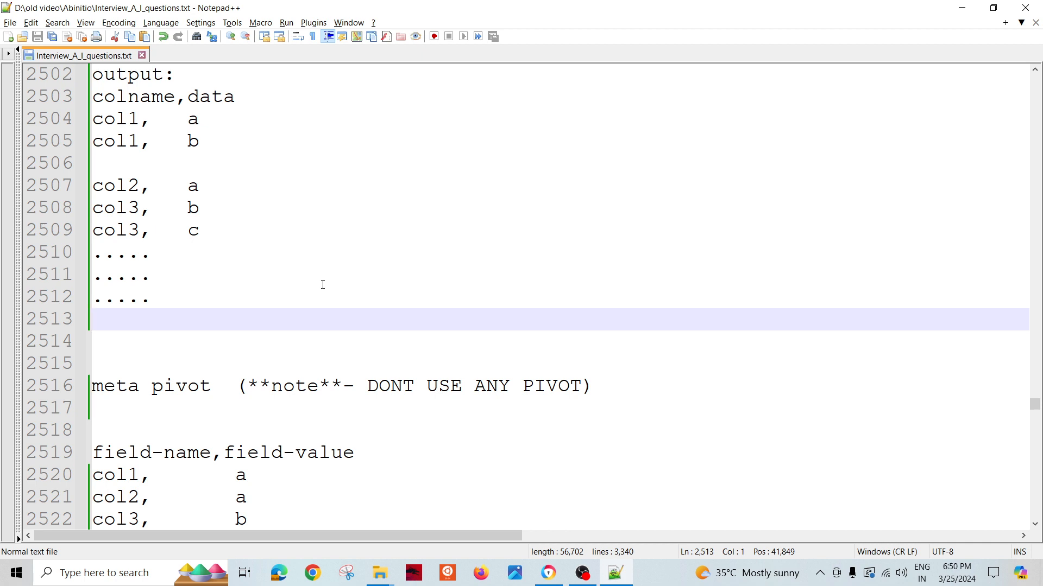
pyautogui.moveTo(326, 282)
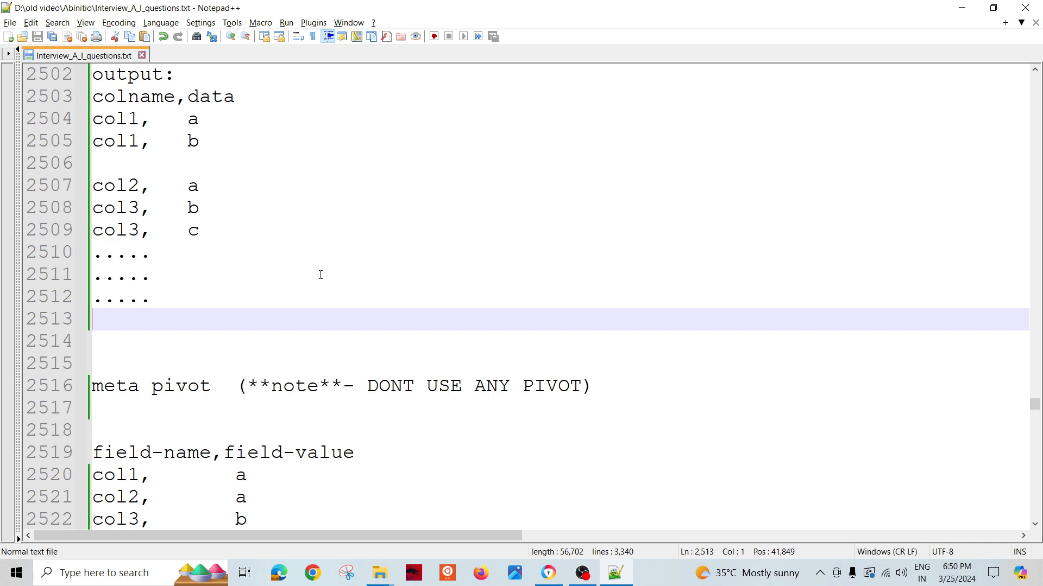
pyautogui.scroll(-3)
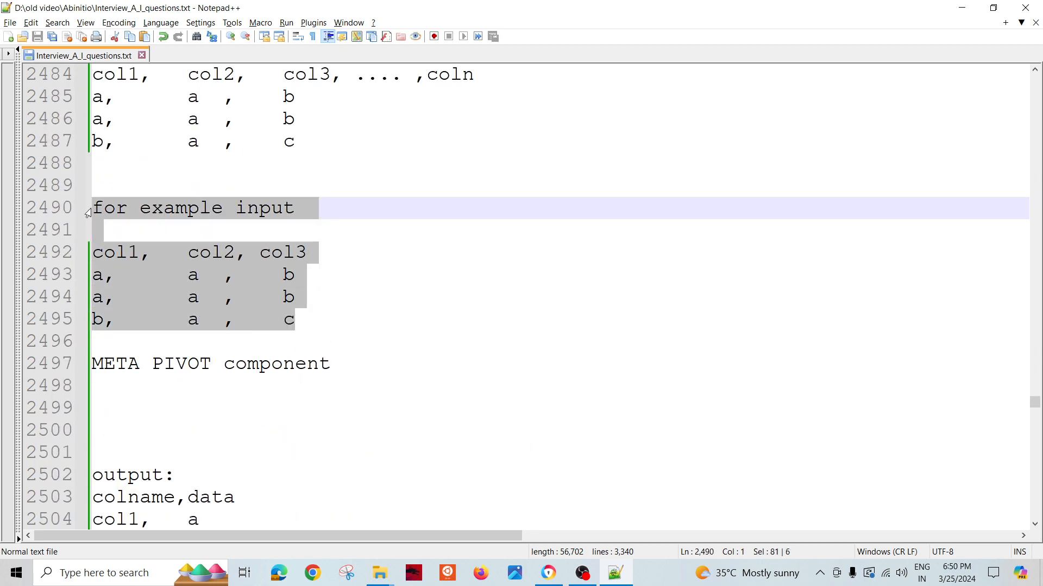
pyautogui.scroll(-3)
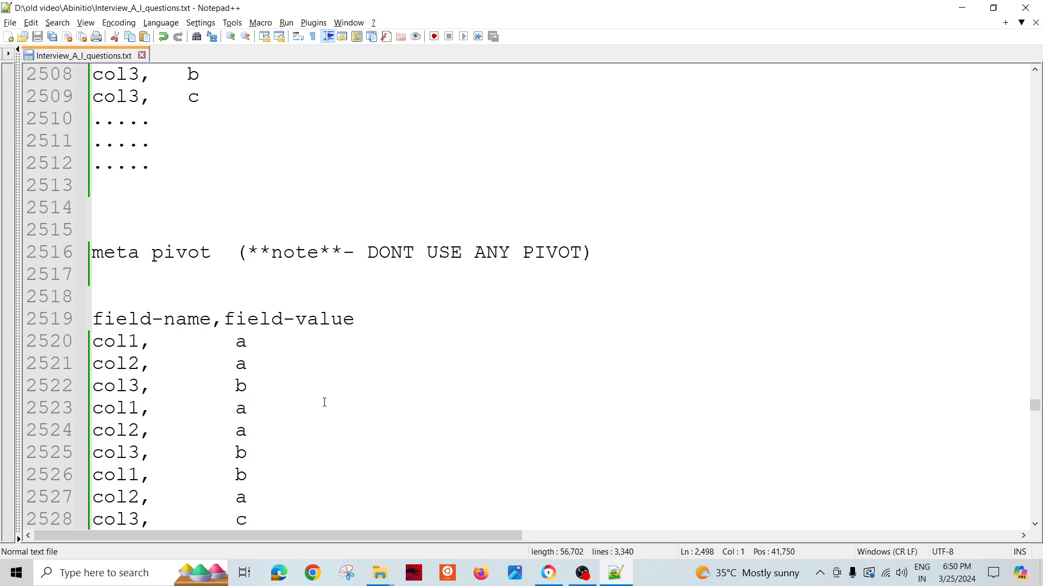
pyautogui.scroll(-3)
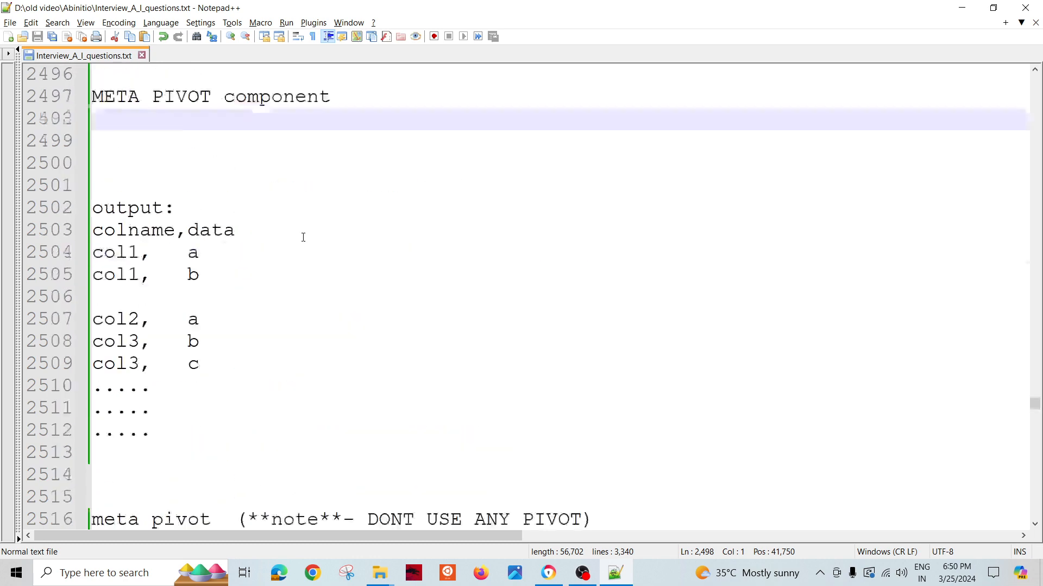
pyautogui.scroll(3)
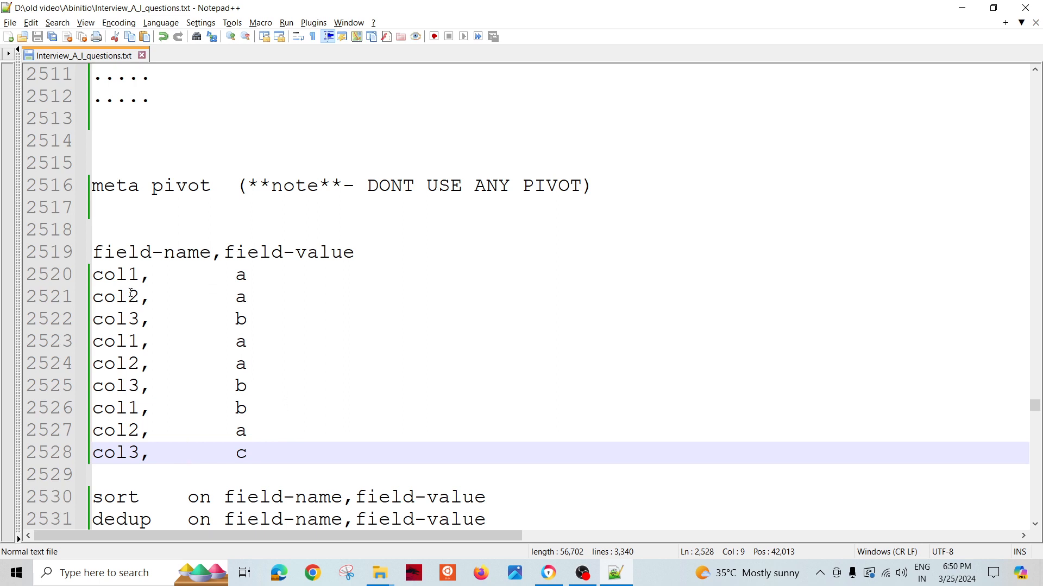
# Delete the empty line below the 'col1, b' output row, moving the field-name list up.
pyautogui.moveTo(93, 229); pyautogui.dragTo(246, 408)
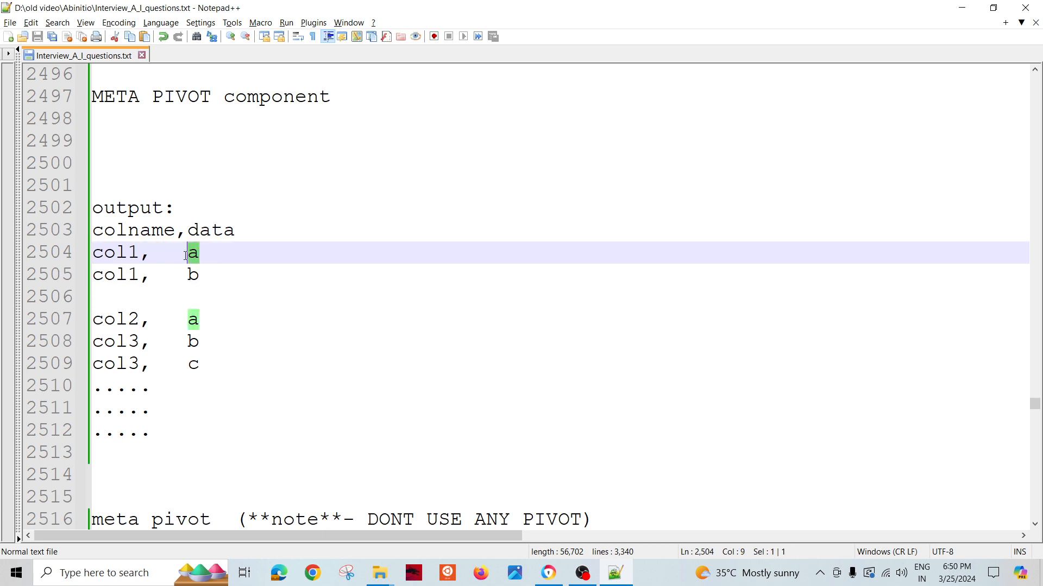
pyautogui.click(198, 341)
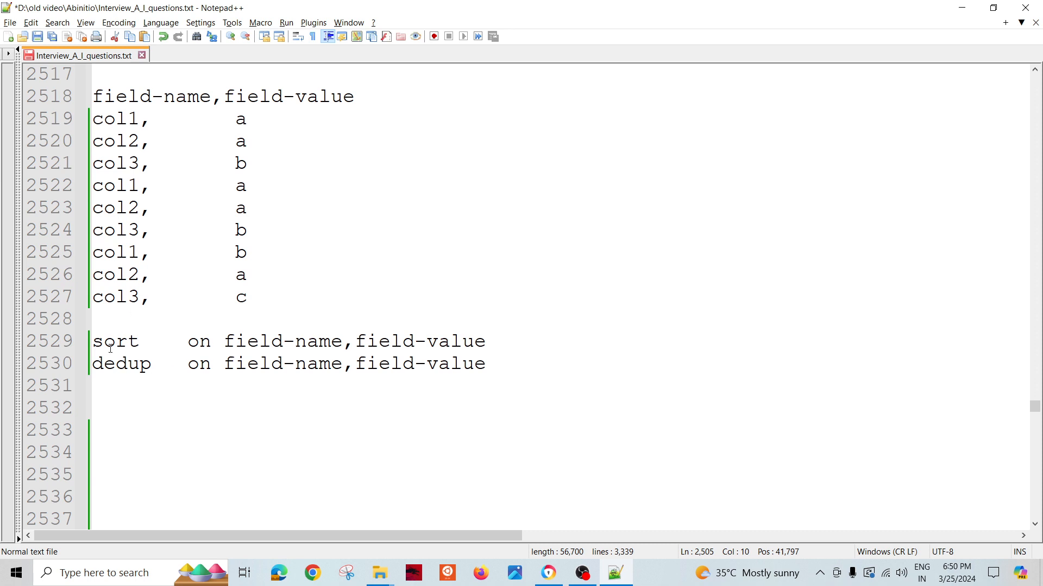
pyautogui.doubleClick(121, 364)
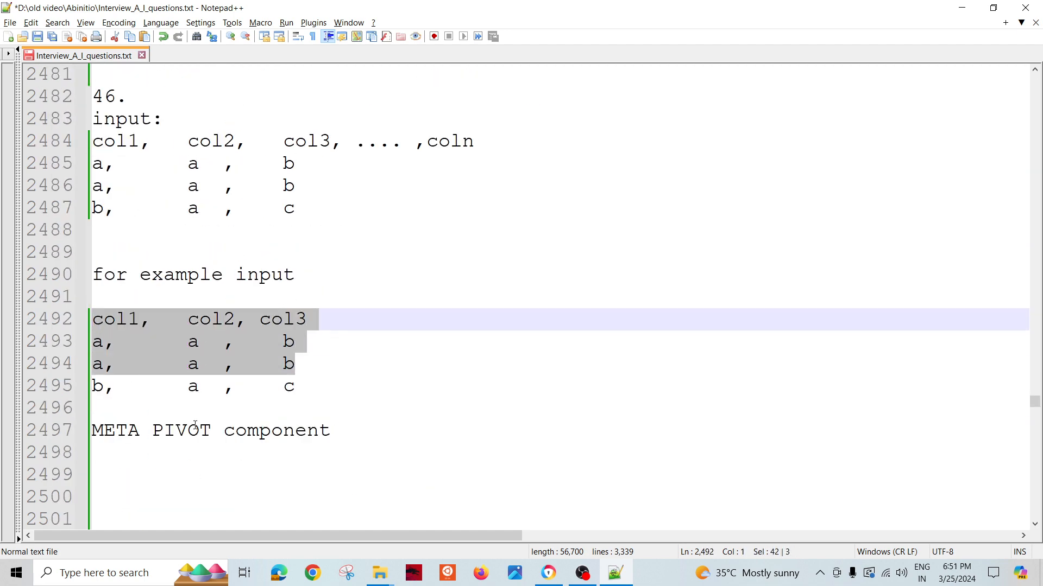
# Scroll down to review the example input table and META PIVOT label.
pyautogui.scroll(-3)
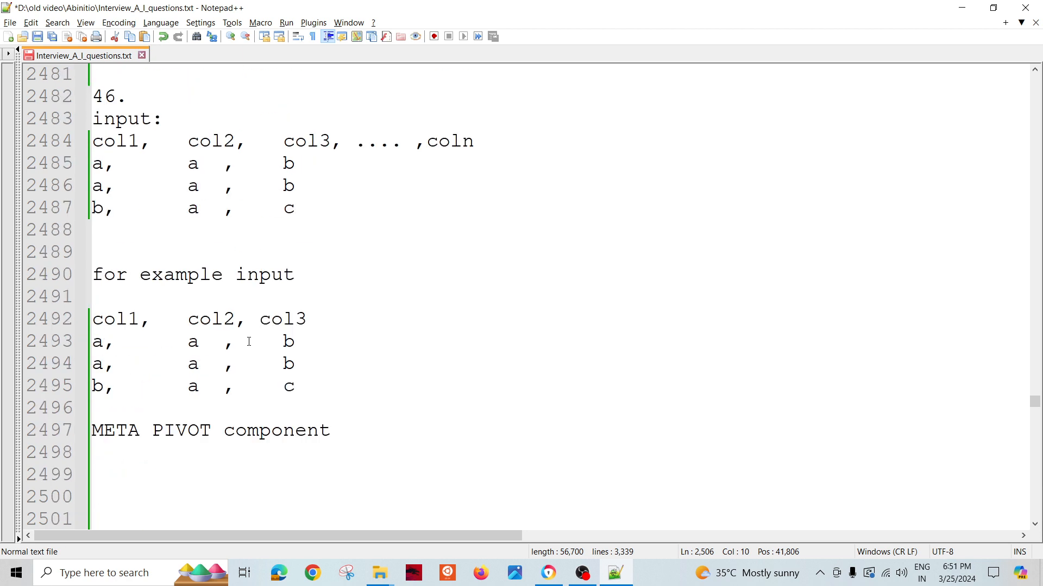
pyautogui.moveTo(334, 356)
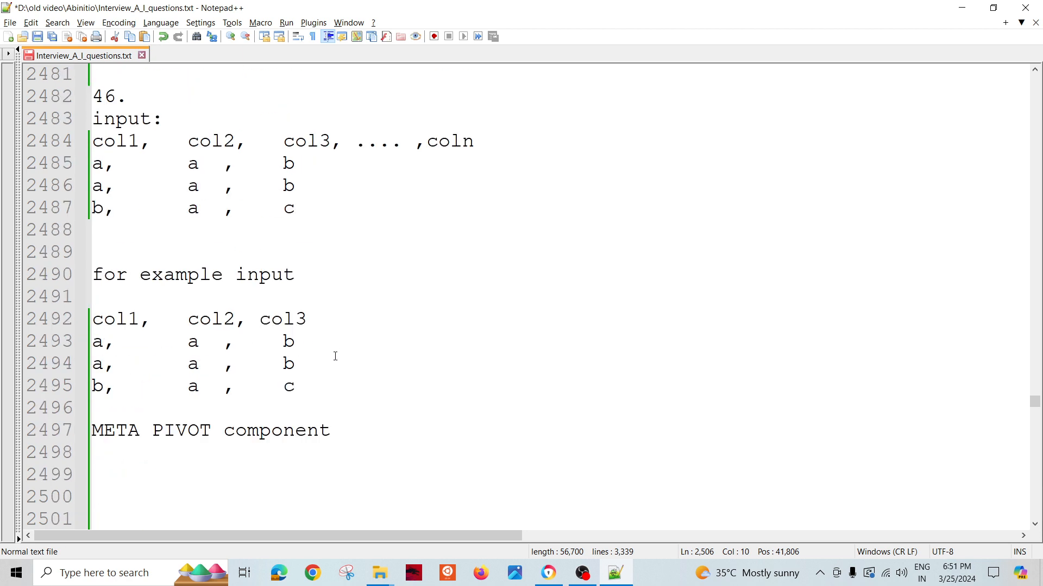
pyautogui.moveTo(353, 359)
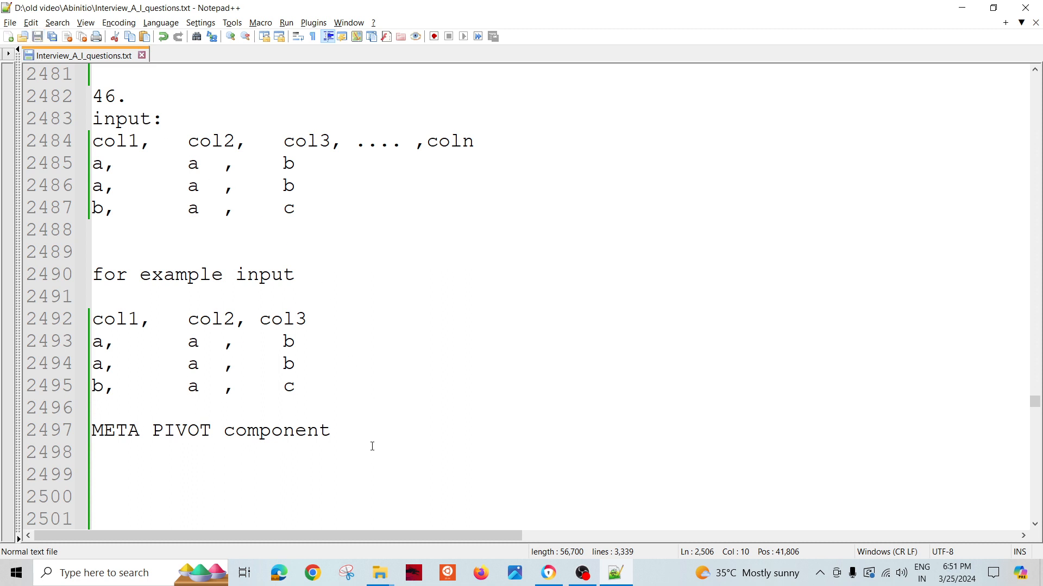
pyautogui.moveTo(381, 447)
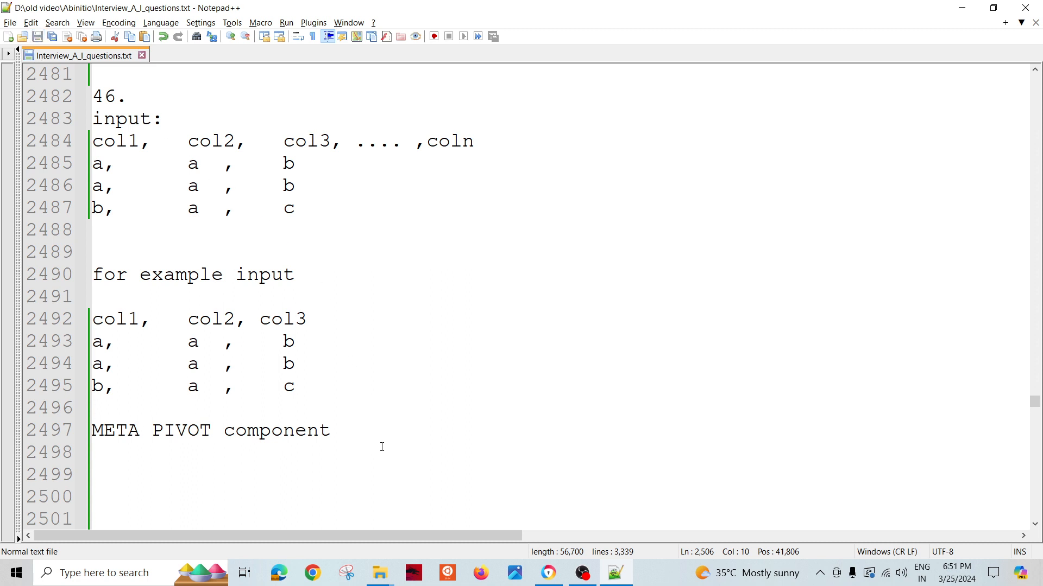